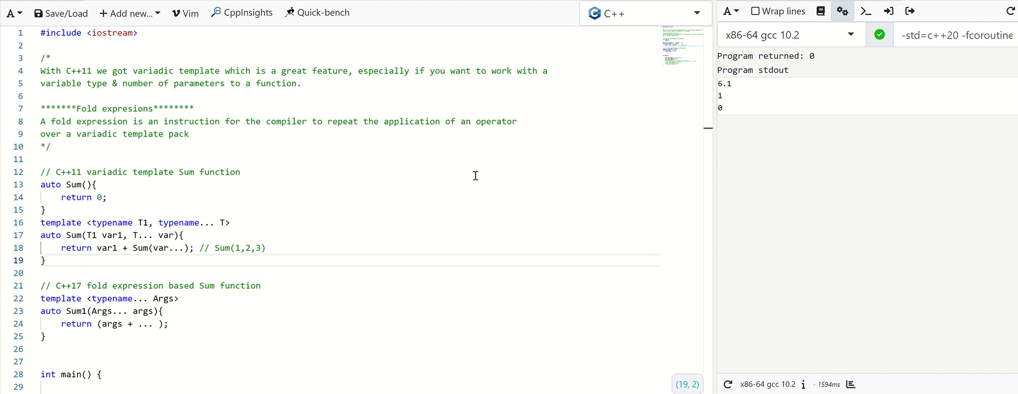
mouse_move(346, 191)
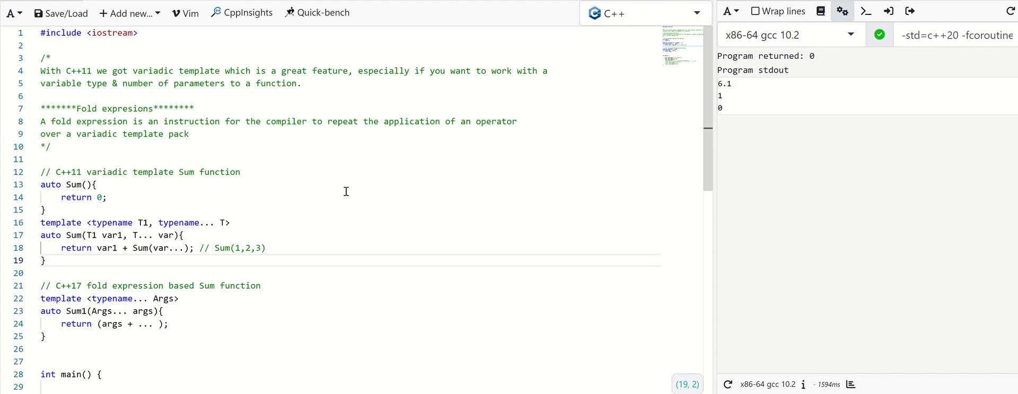
Step: Walk through the C++11 variadic Sum: base case returning 0, the template, and the Sum(1,2,3) example
left_click(107, 197)
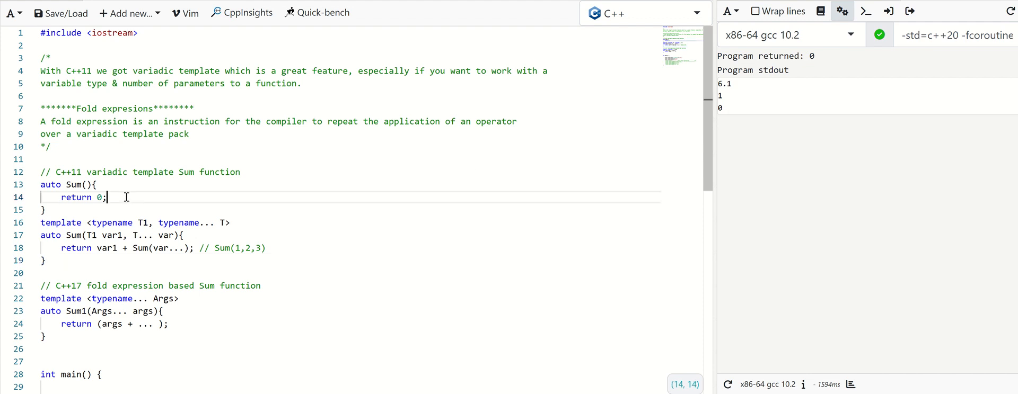
double_click(73, 234)
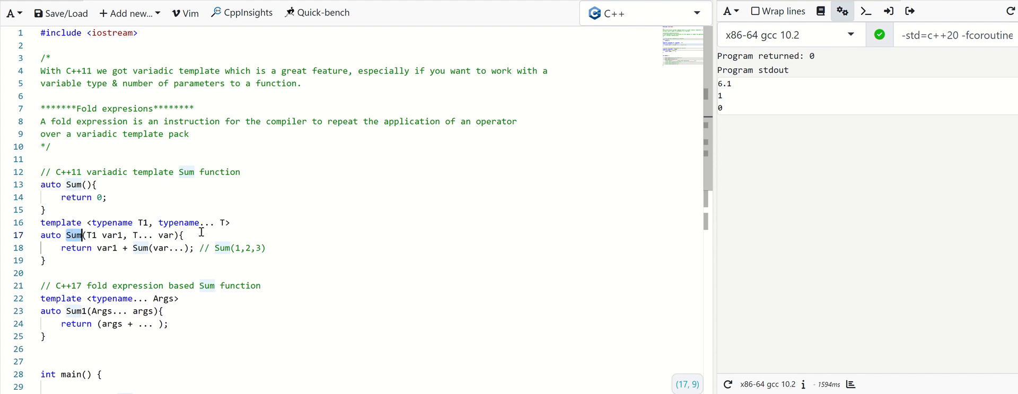
left_click(183, 234)
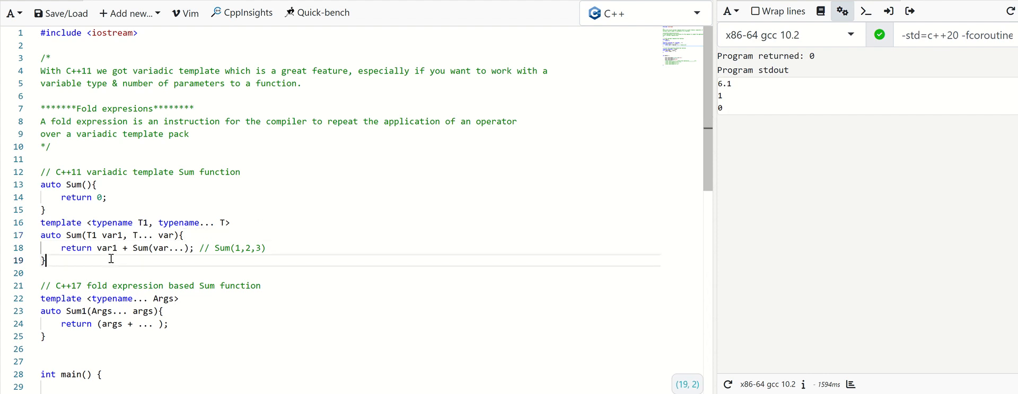
left_click(223, 248)
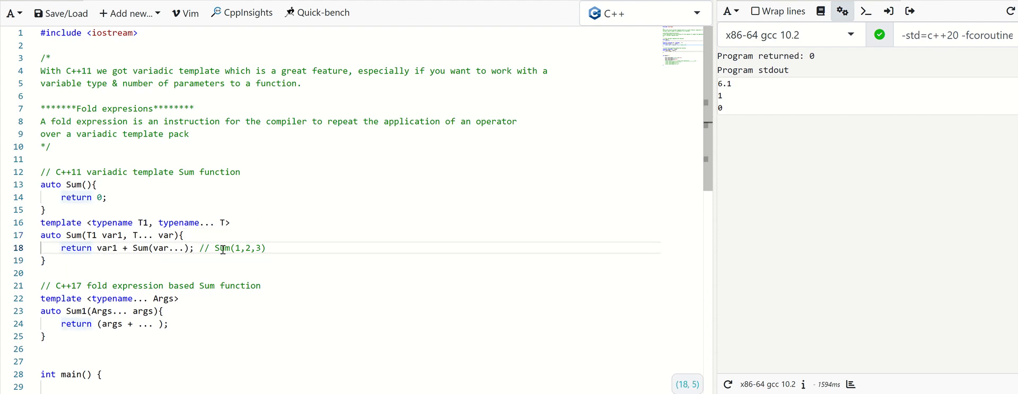
mouse_move(285, 251)
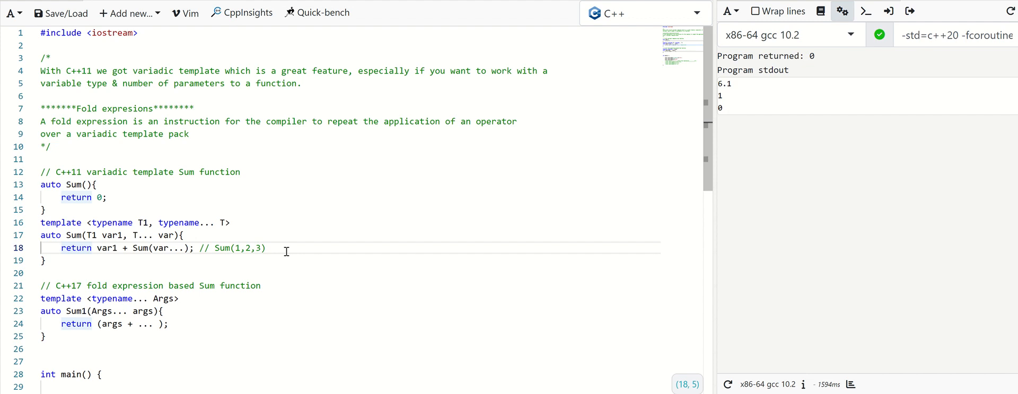
double_click(221, 249)
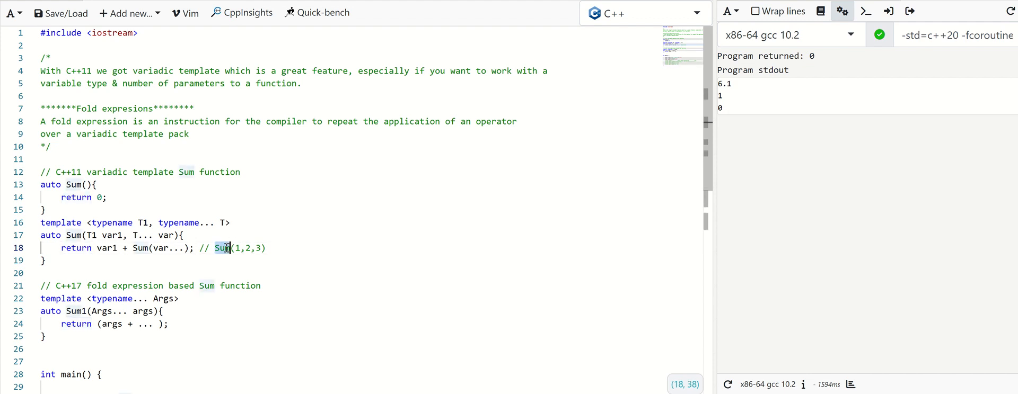
mouse_move(279, 251)
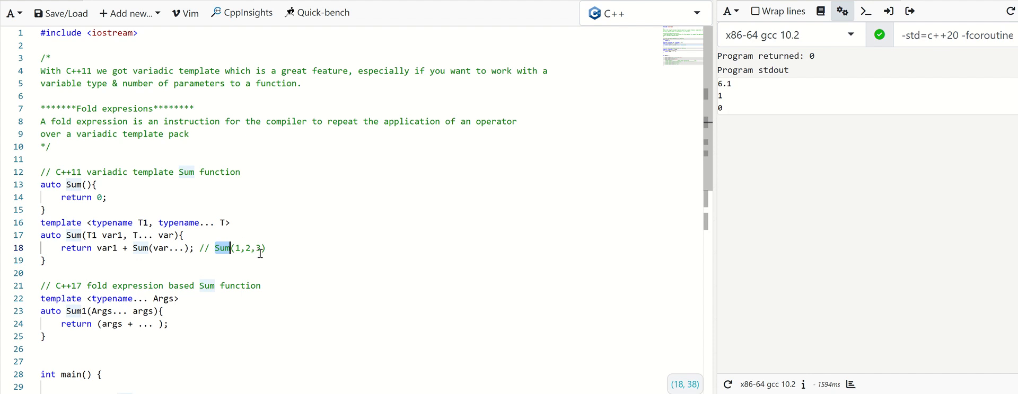
mouse_move(254, 249)
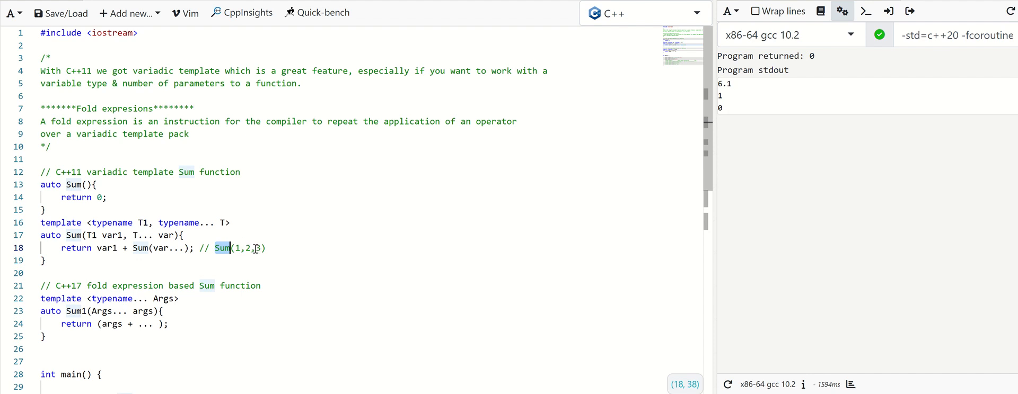
double_click(107, 249)
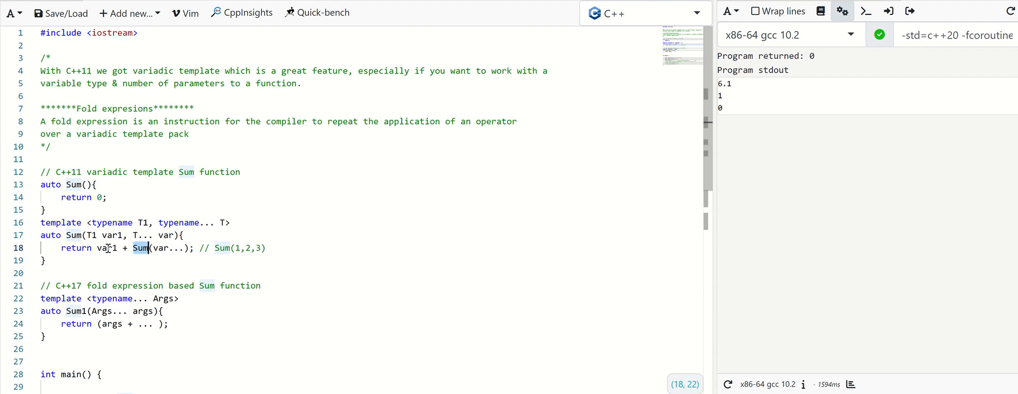
Step: Trace the recursion var1 + Sum(var...) in the example down to the base-case Sum() function
double_click(106, 248)
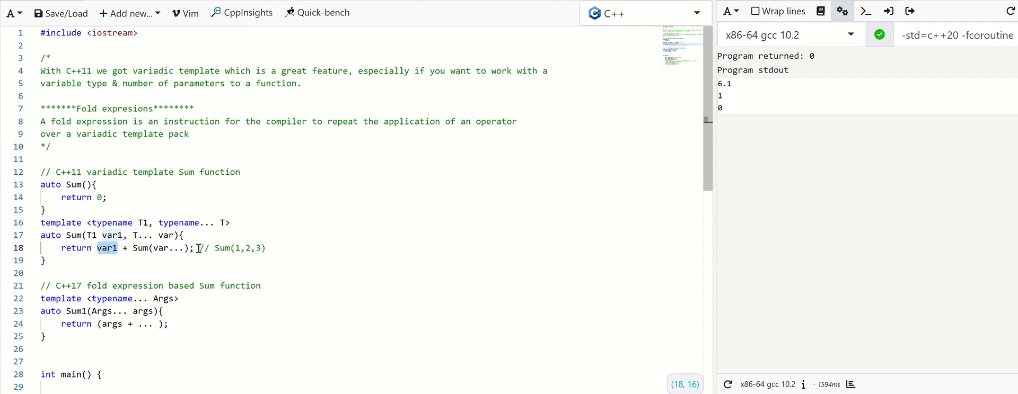
left_click(248, 248)
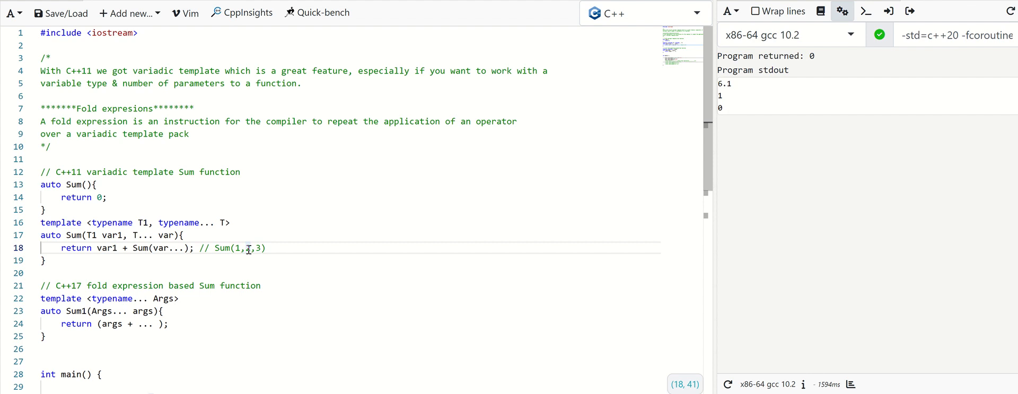
left_click(123, 248)
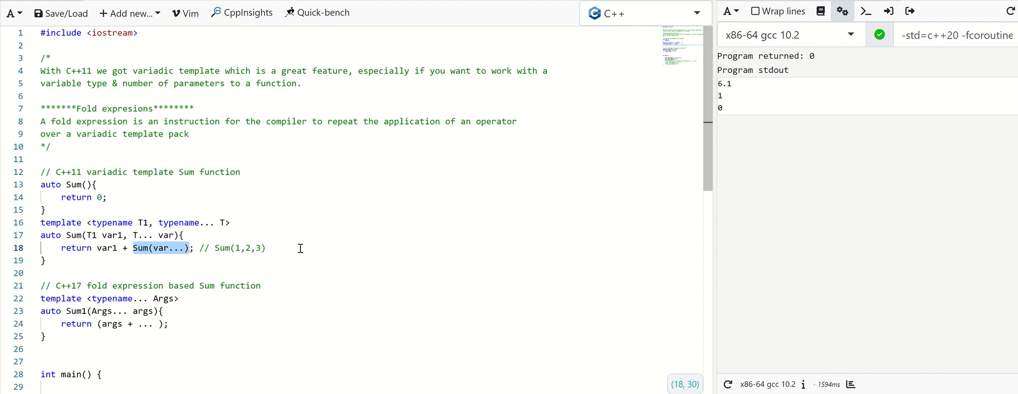
mouse_move(240, 248)
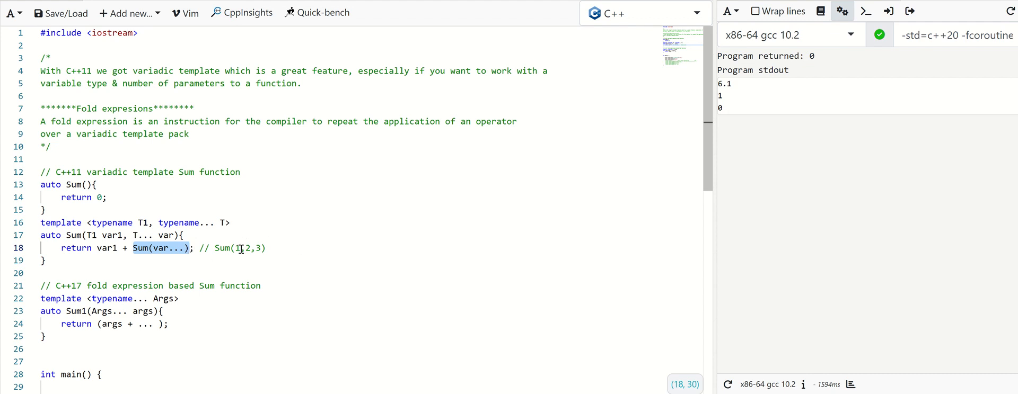
left_click(116, 248)
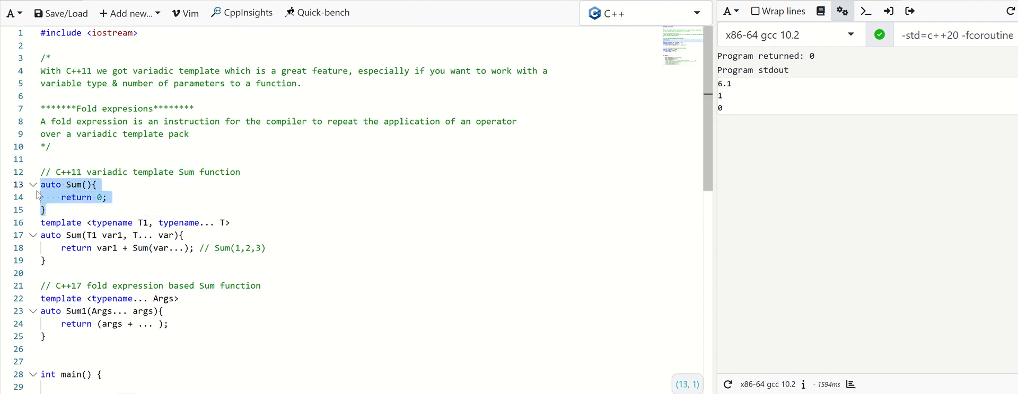
left_click(68, 210)
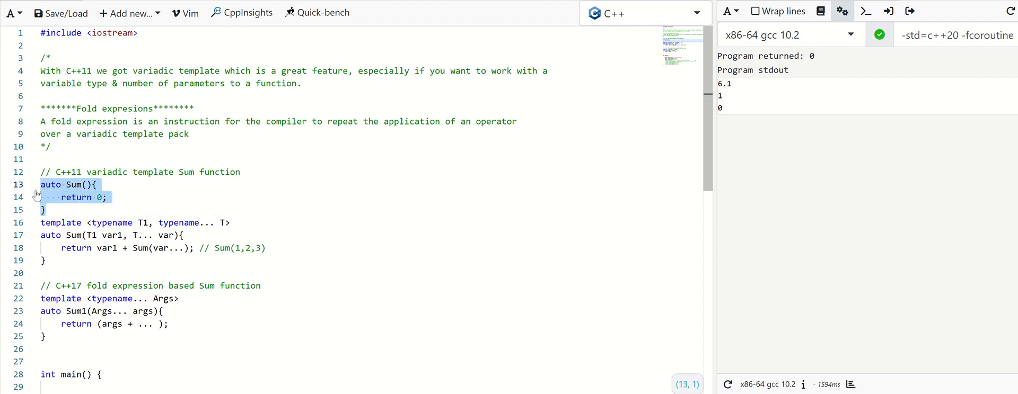
left_click(106, 197)
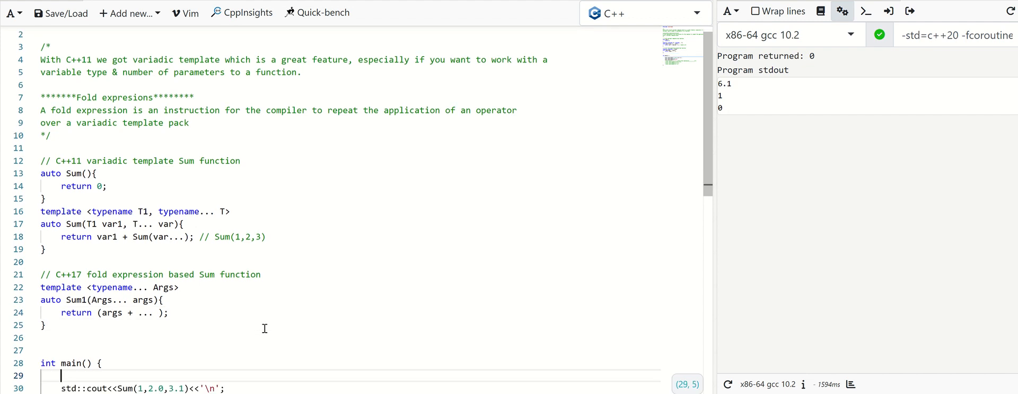
Step: Review the C++17 Sum1 template and the ... in its fold-expression return
scroll("down", 3)
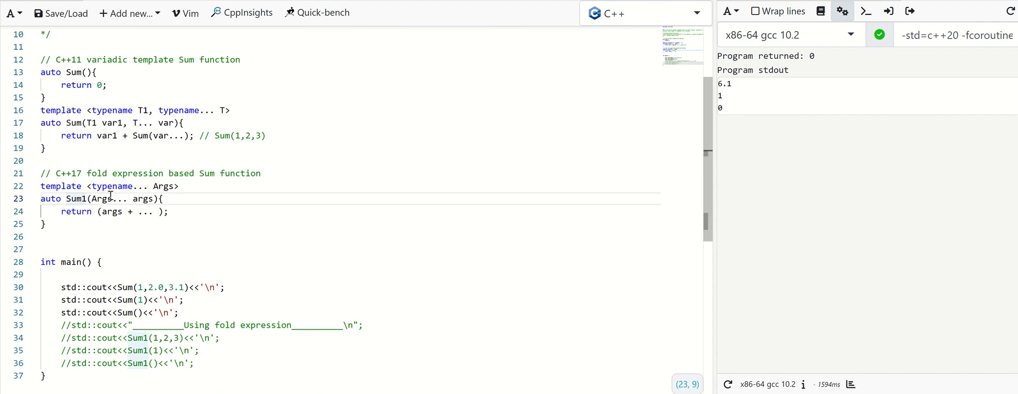
left_click(179, 187)
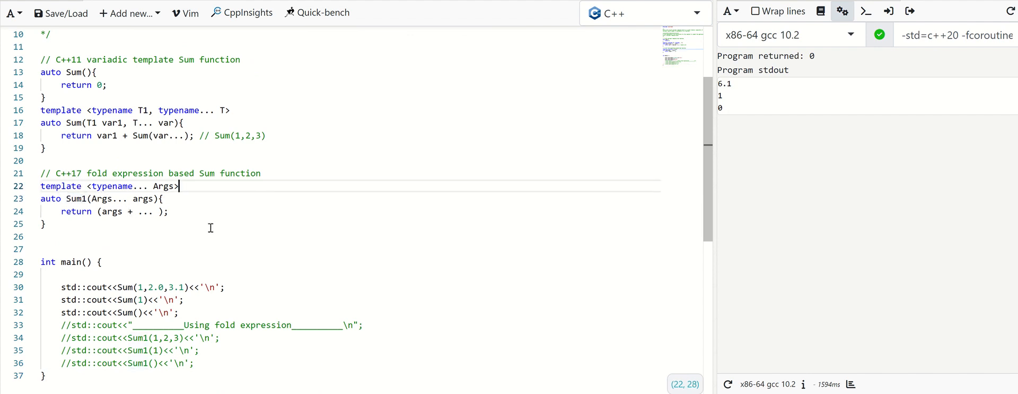
left_click(160, 211)
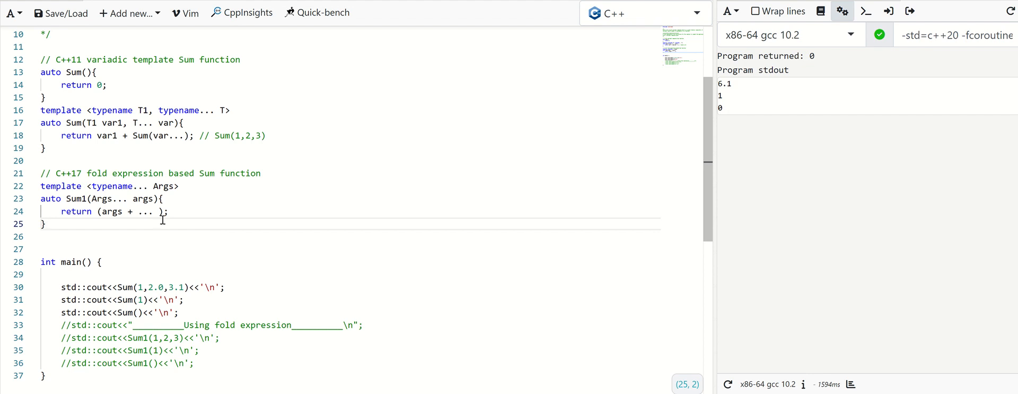
mouse_move(164, 222)
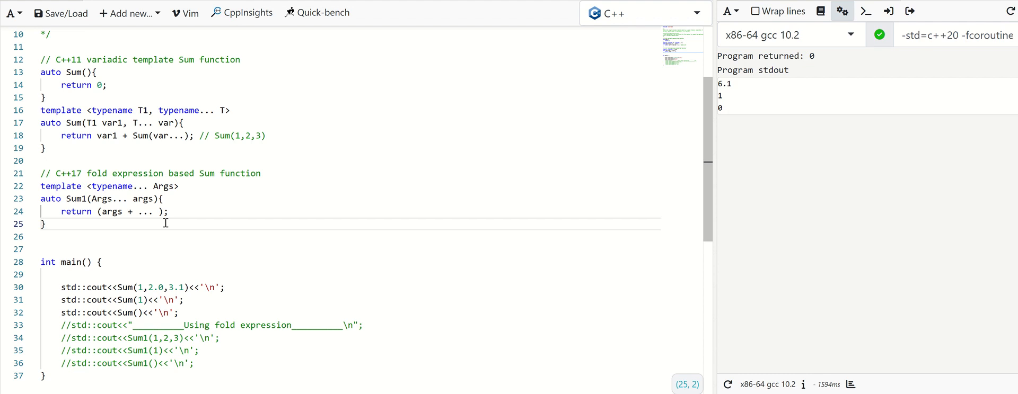
mouse_move(153, 209)
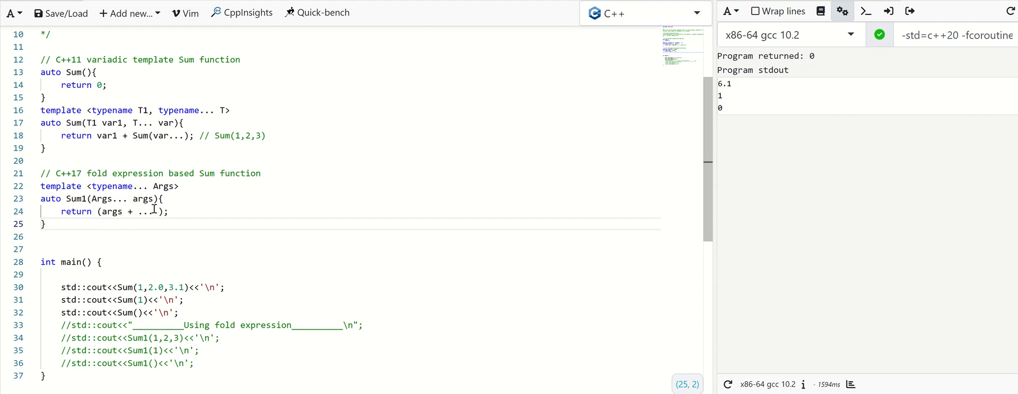
double_click(146, 211)
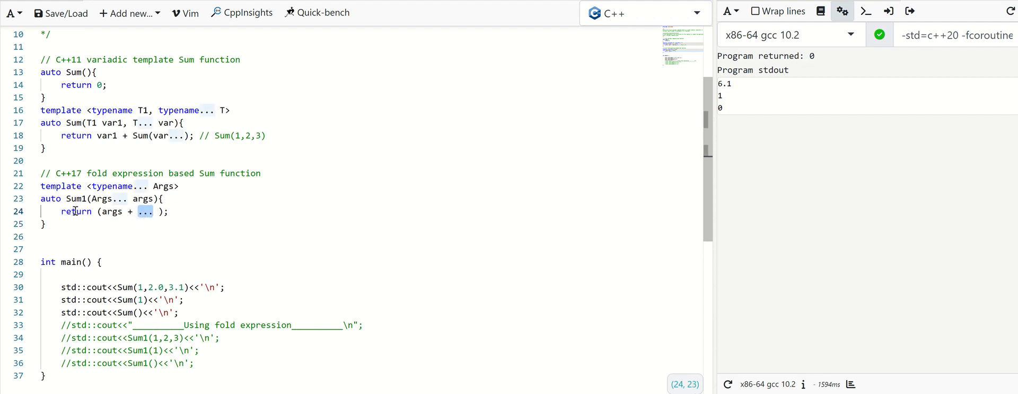
left_click(76, 198)
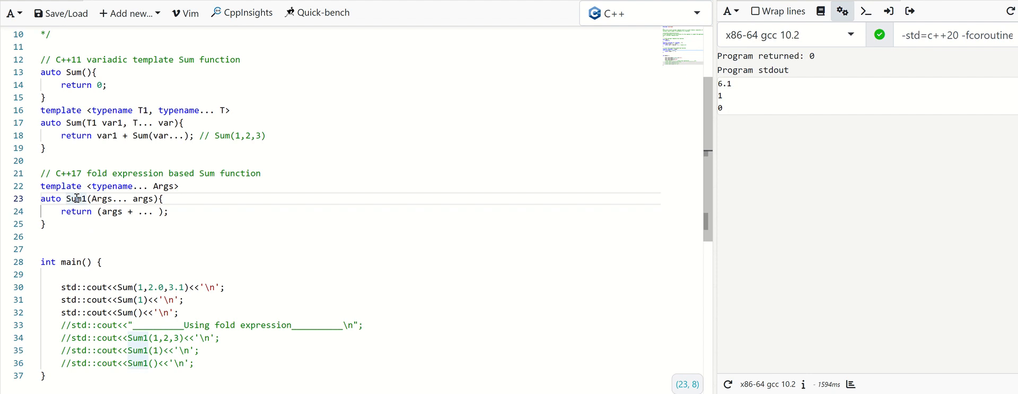
mouse_move(182, 206)
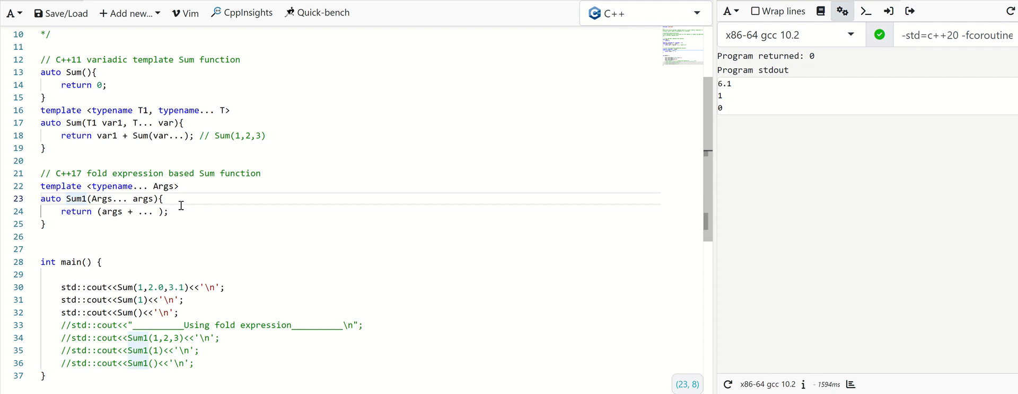
mouse_move(143, 204)
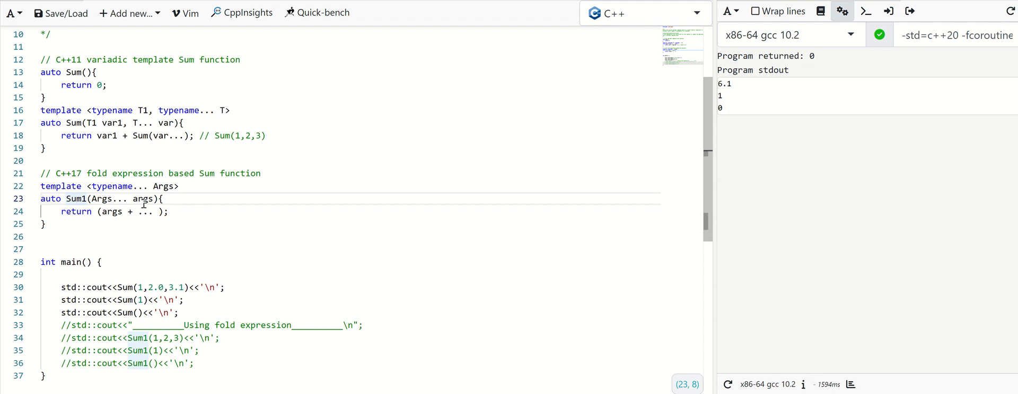
mouse_move(135, 213)
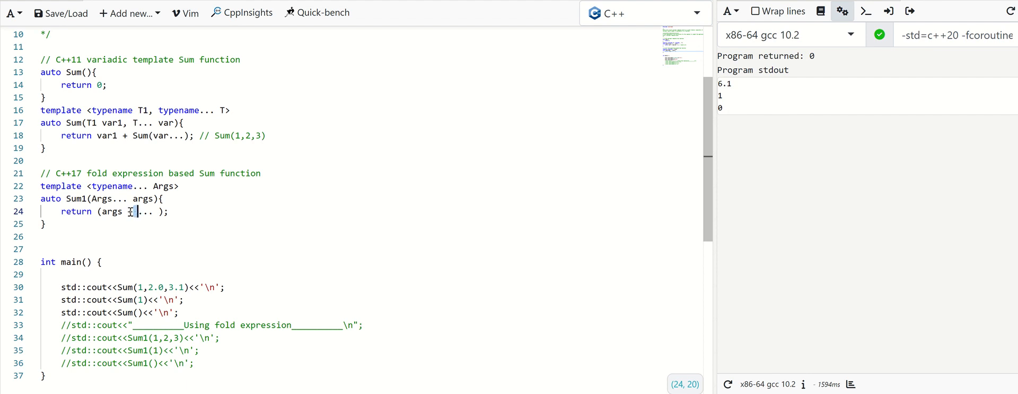
Step: Add the '+' to the Sum1 fold over the args pack and highlight its return statement
type("+")
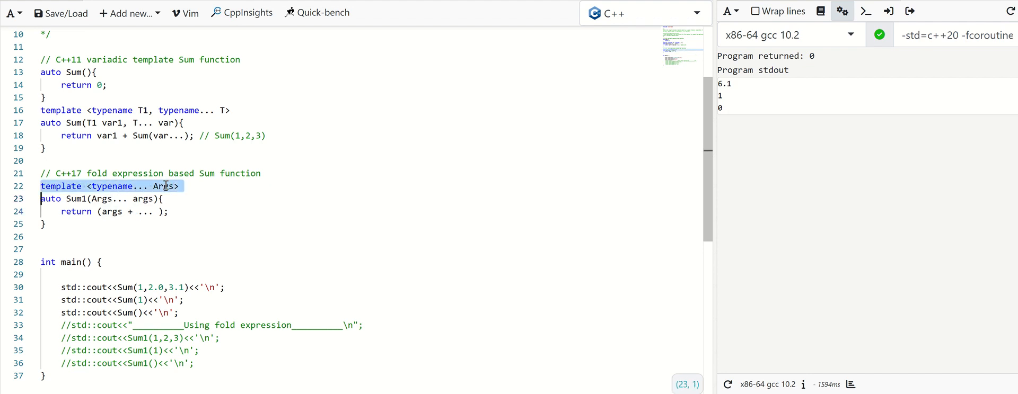
double_click(142, 198)
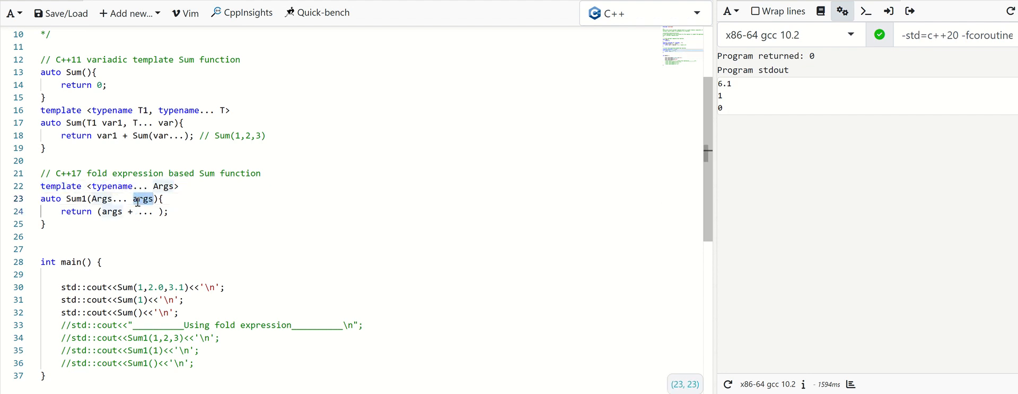
left_click(223, 173)
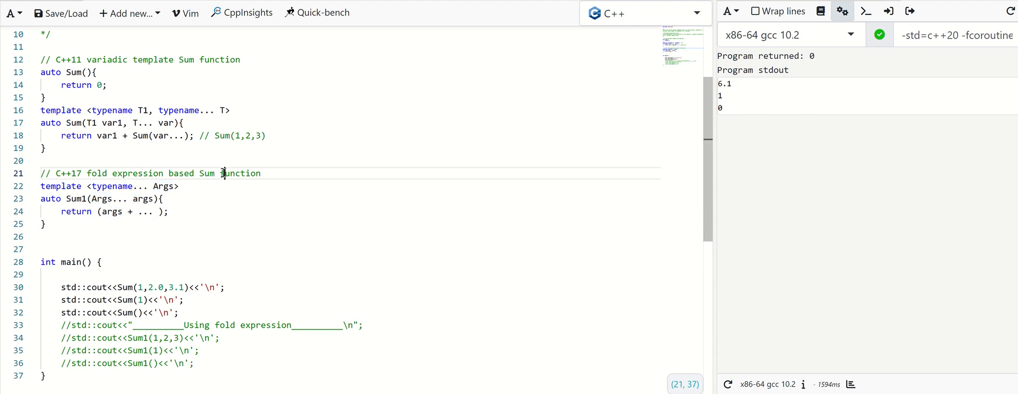
left_click(168, 211)
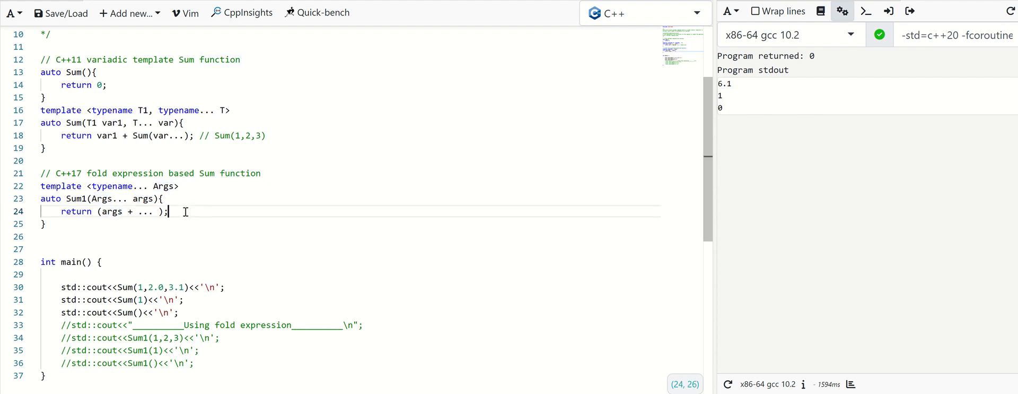
mouse_move(81, 133)
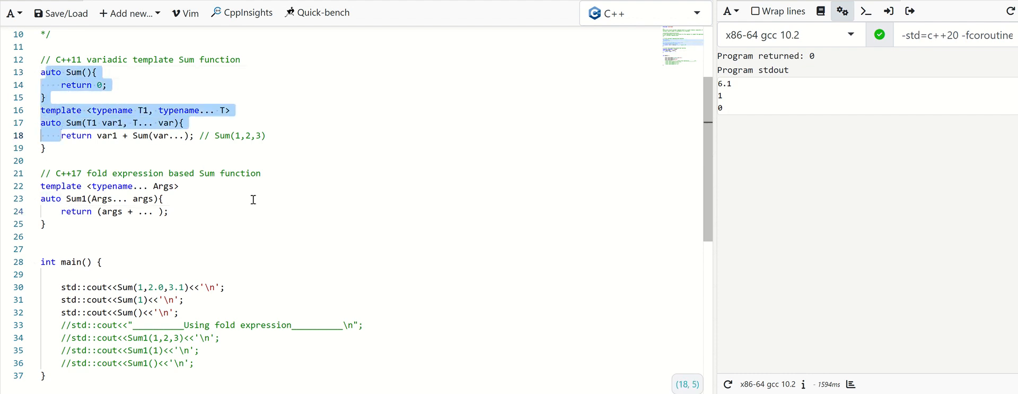
left_click(89, 224)
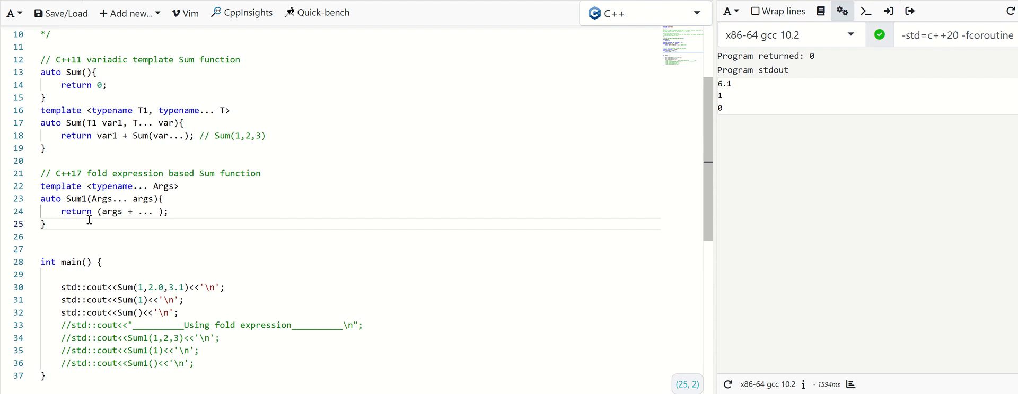
left_click(60, 211)
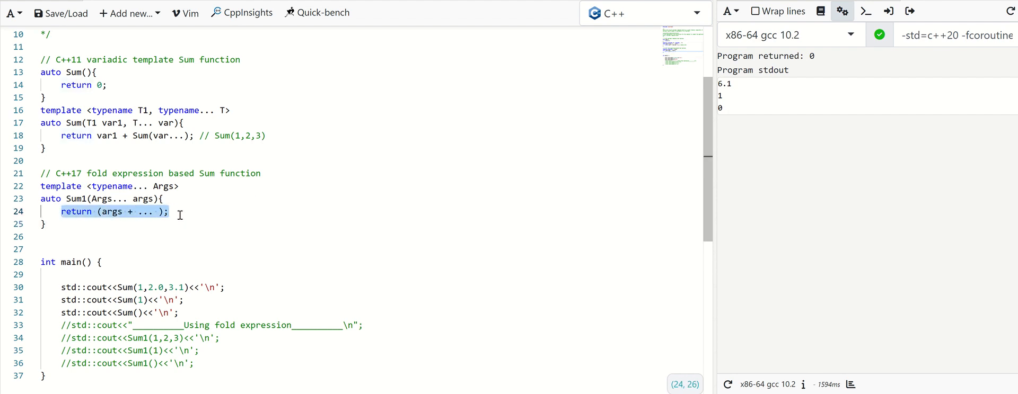
mouse_move(174, 217)
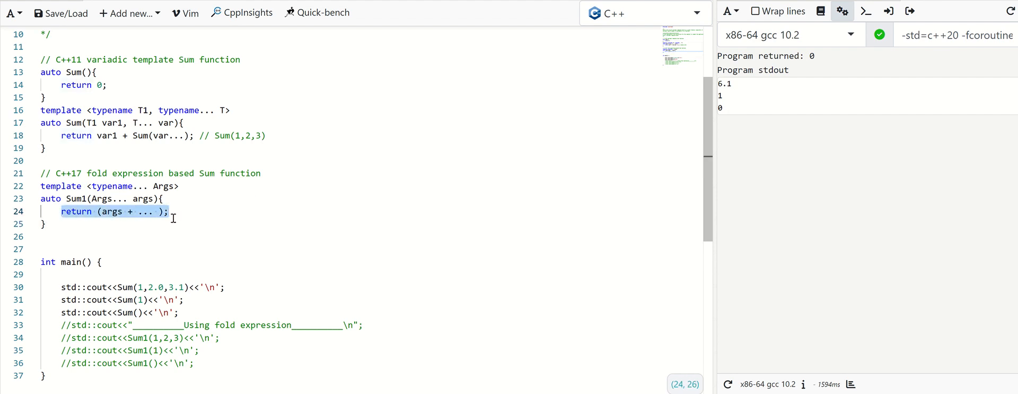
mouse_move(74, 329)
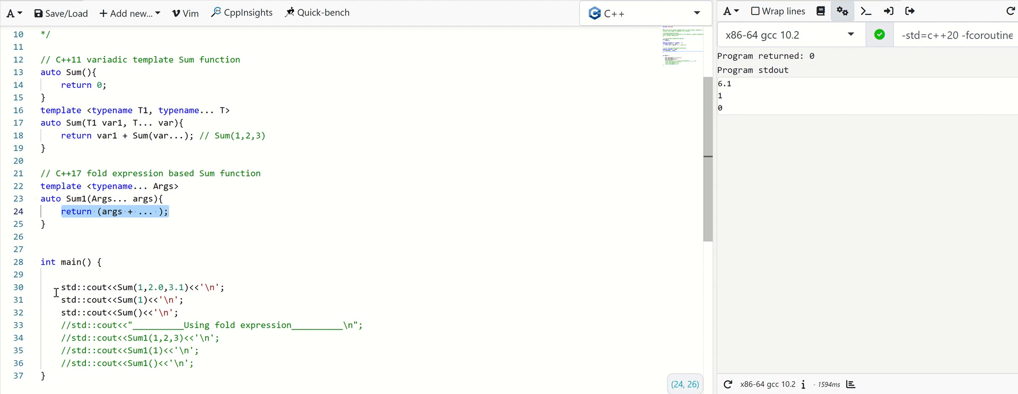
mouse_move(737, 108)
type(".1")
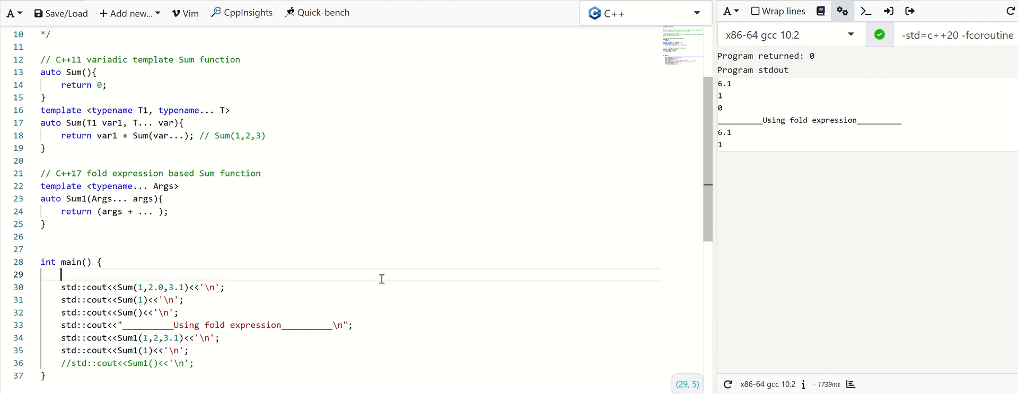
mouse_move(169, 312)
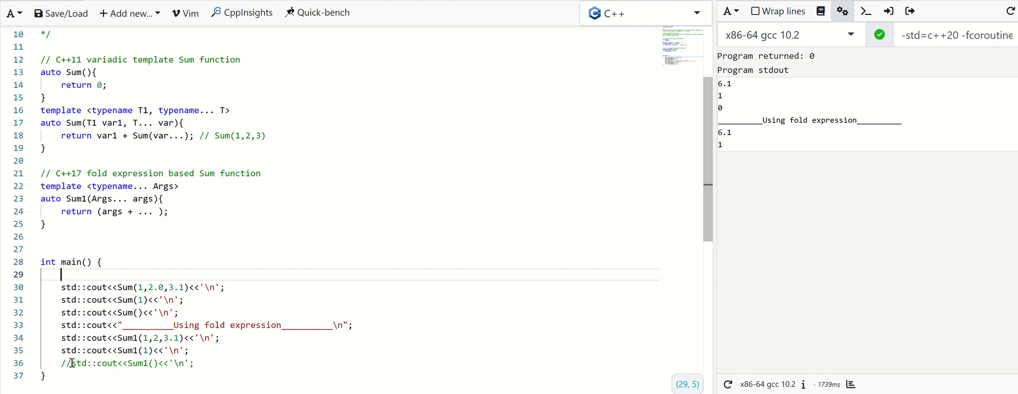
Step: Uncomment Sum1() and make the fold (args + ... + 0), mirroring Sum's return 0 base case, so it prints 6.1, 1, 0
left_click(71, 364)
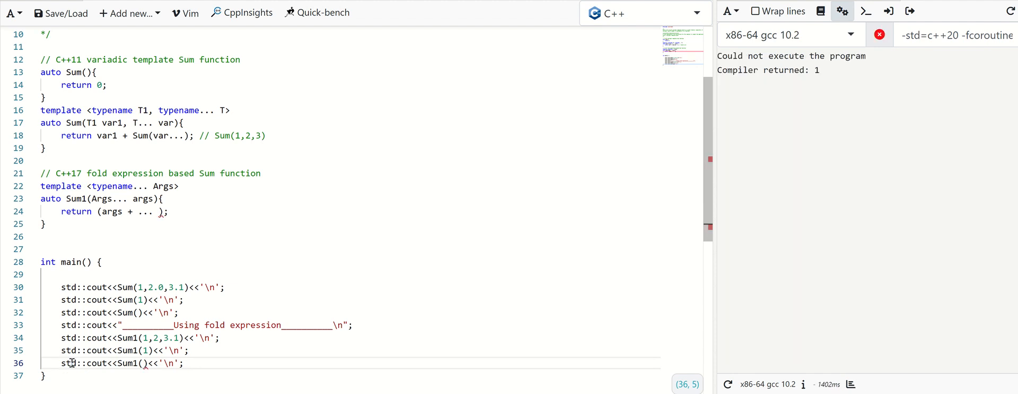
mouse_move(147, 247)
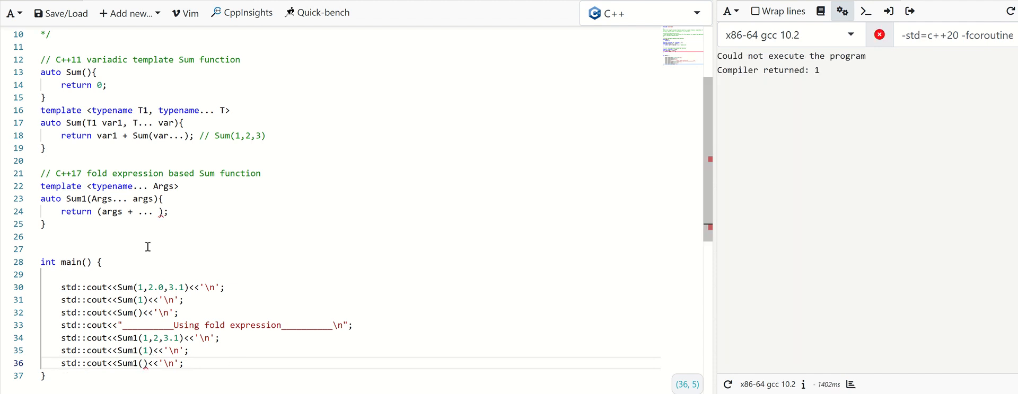
mouse_move(156, 211)
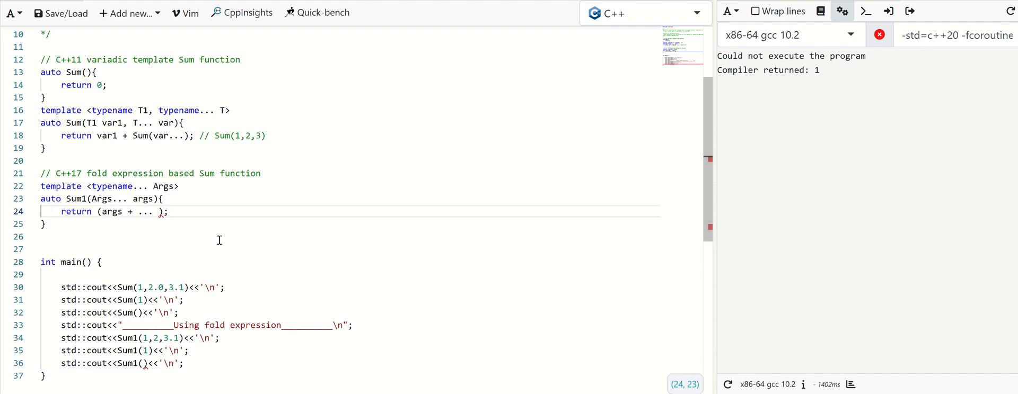
type("+ 0")
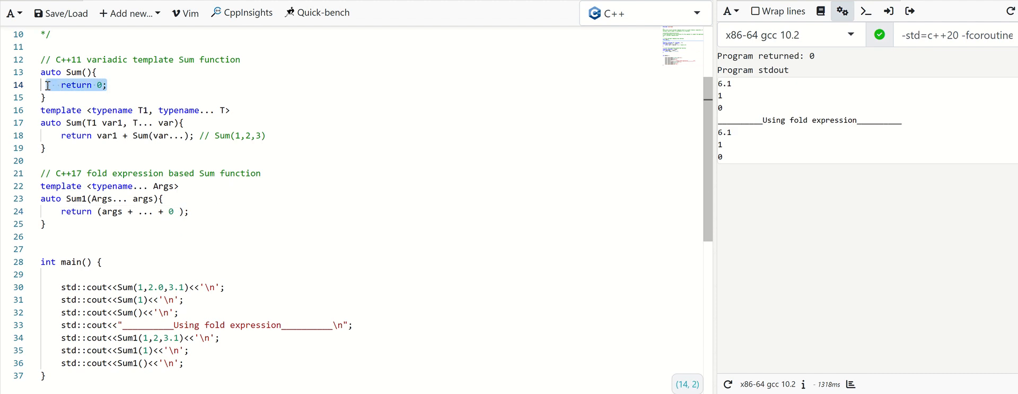
left_click(187, 211)
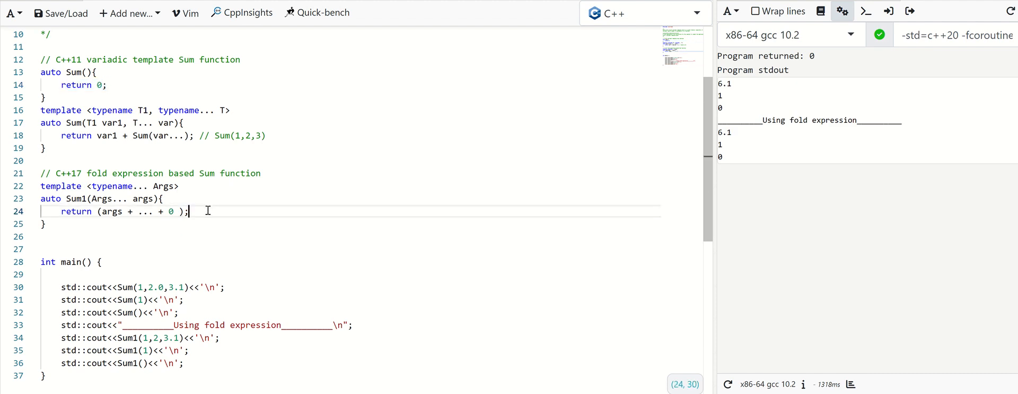
key("Home")
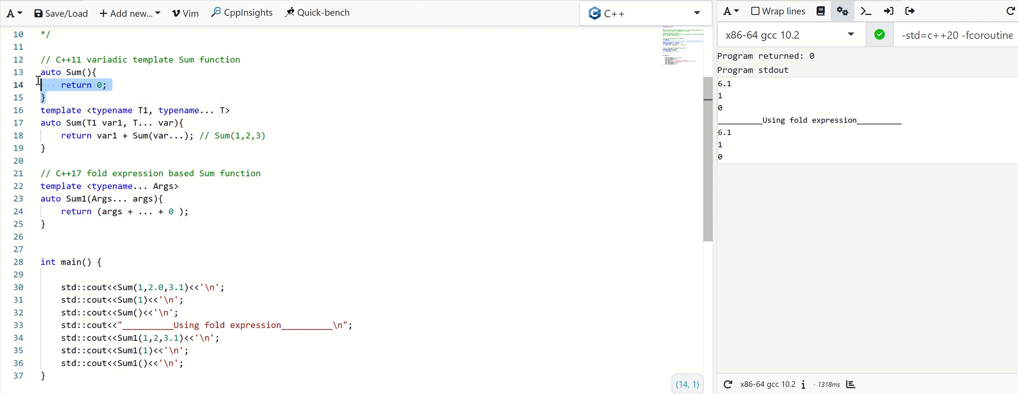
left_click(71, 72)
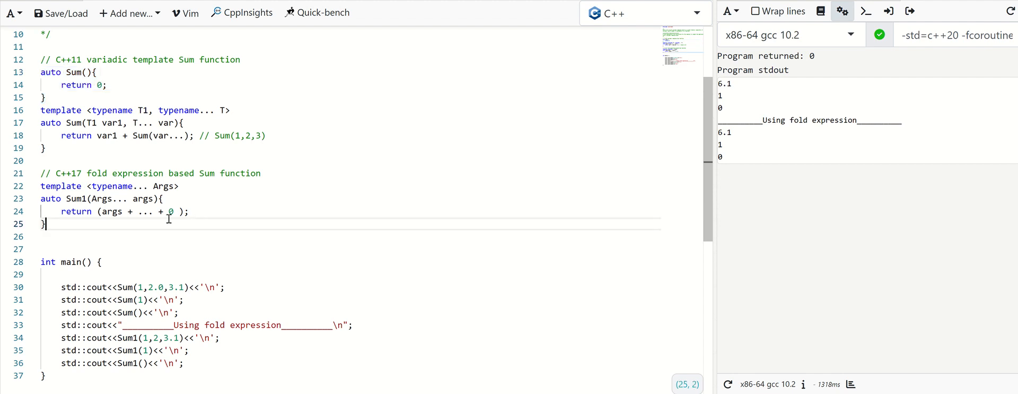
mouse_move(155, 229)
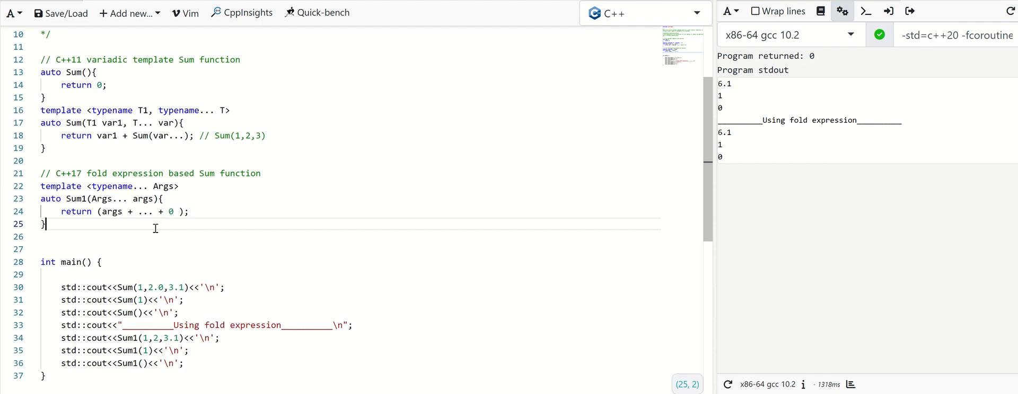
left_click(212, 210)
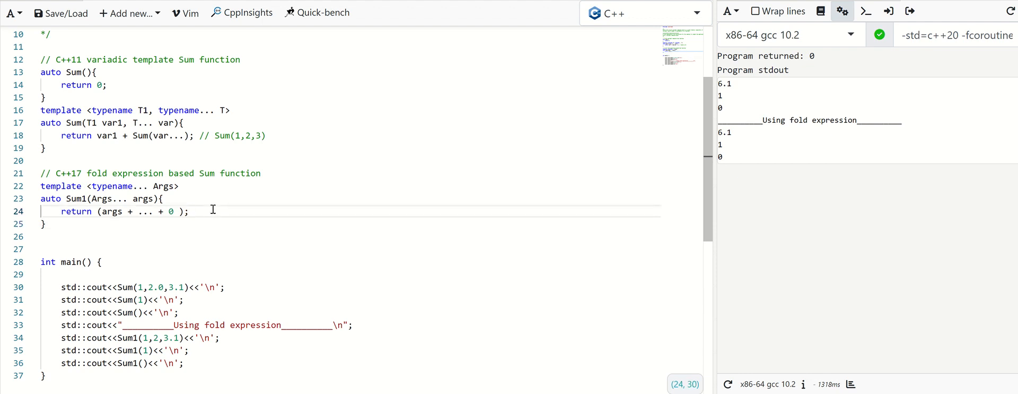